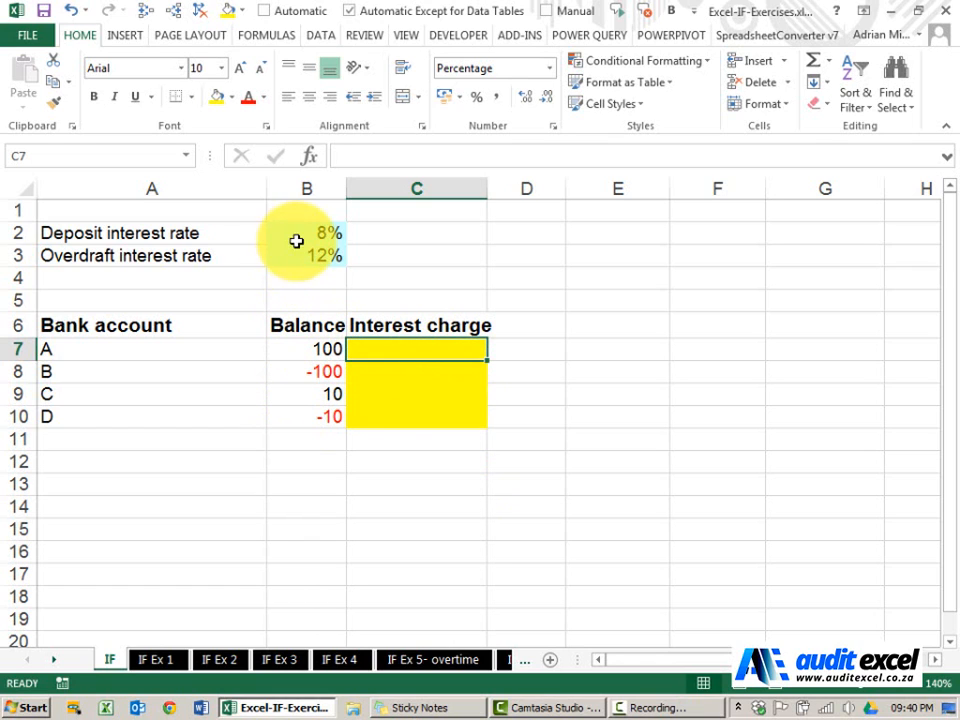
pyautogui.moveTo(308, 252)
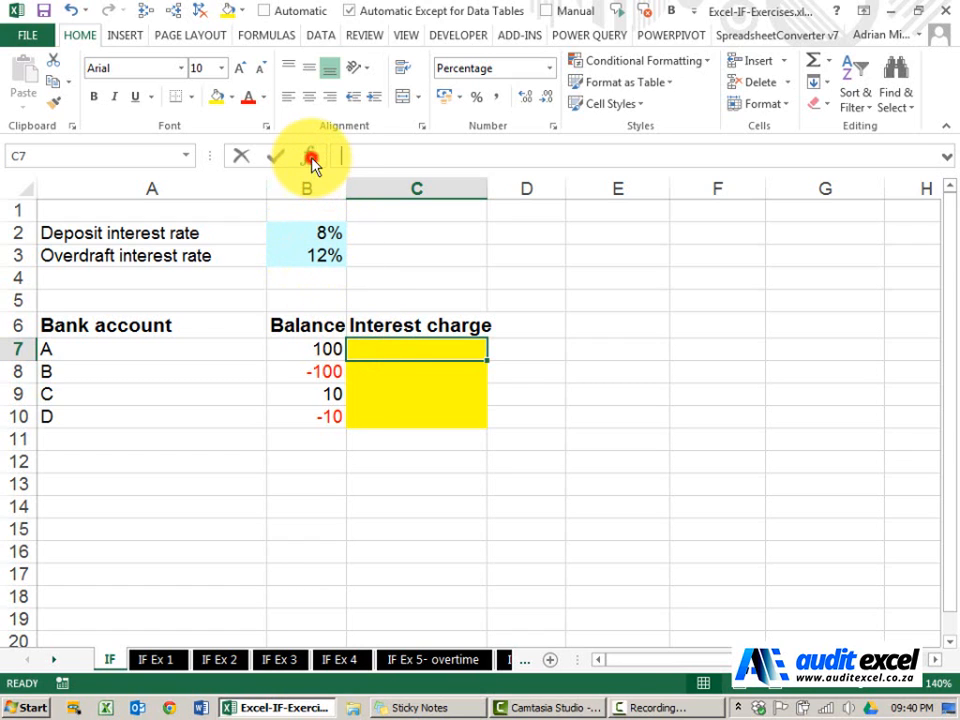
# Step: Bring up the Insert Function dialog for cell C7
pyautogui.click(312, 156)
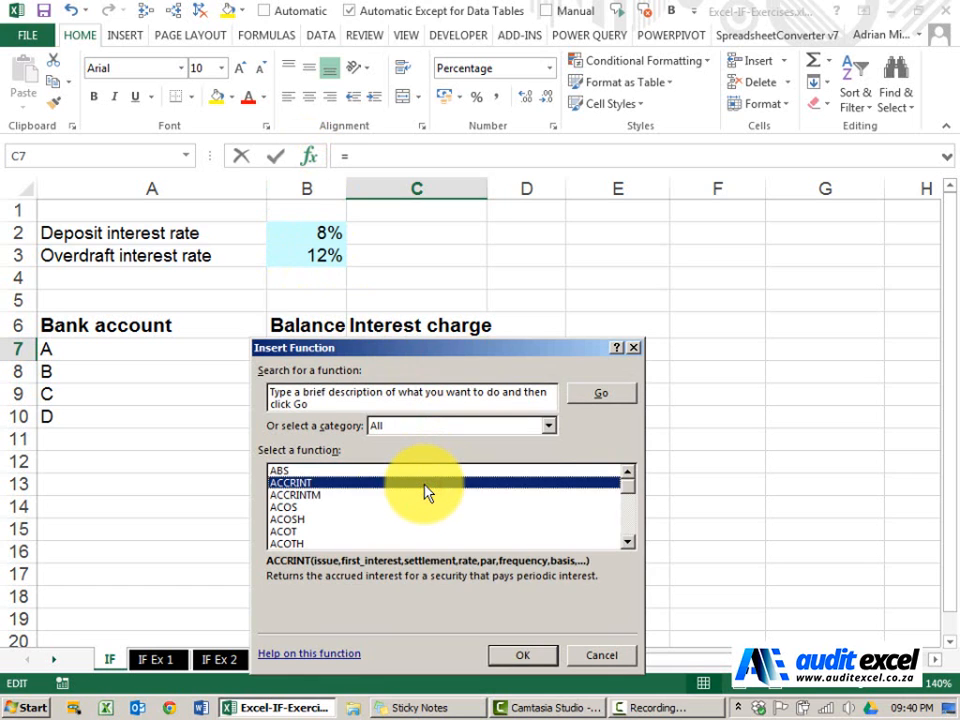
# Step: Choose IF as the function for C7 so its empty arguments dialog appears
pyautogui.click(522, 656)
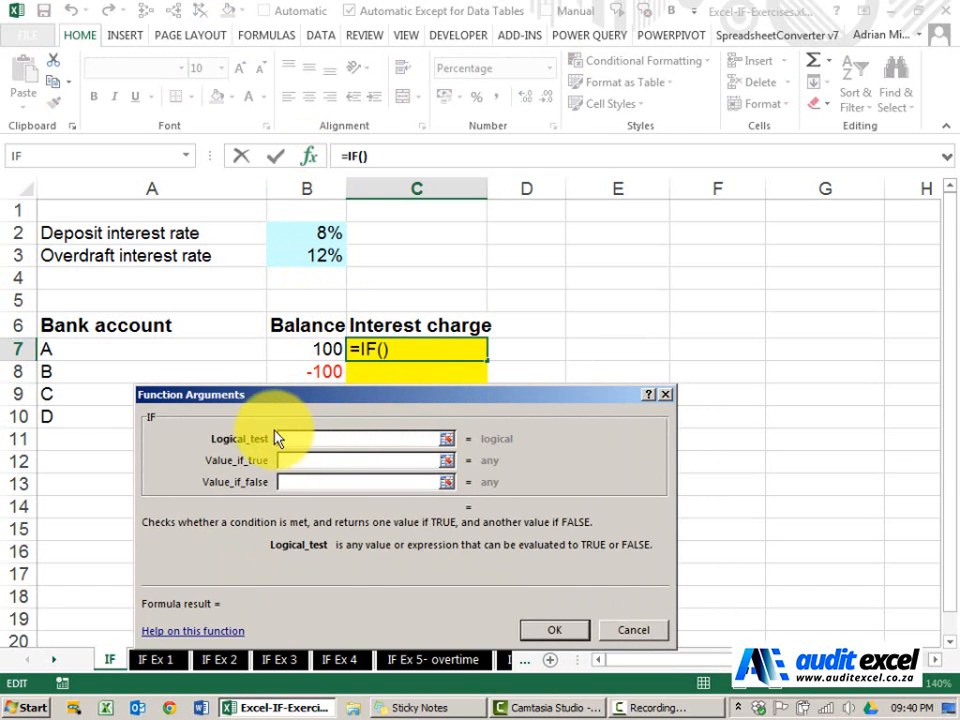
pyautogui.moveTo(268, 444)
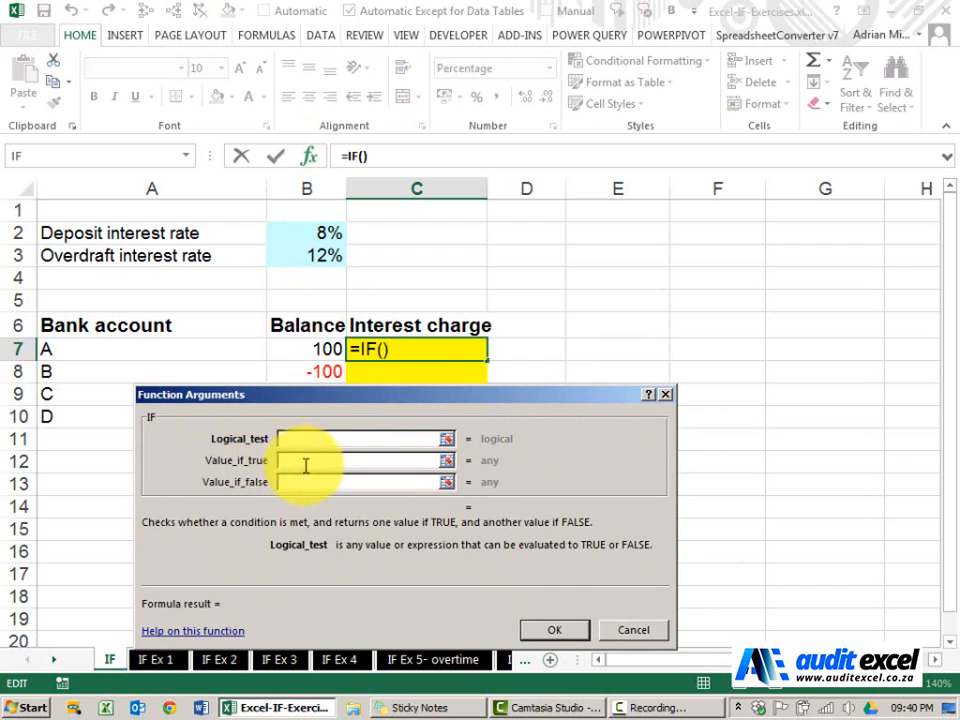
pyautogui.moveTo(280, 488)
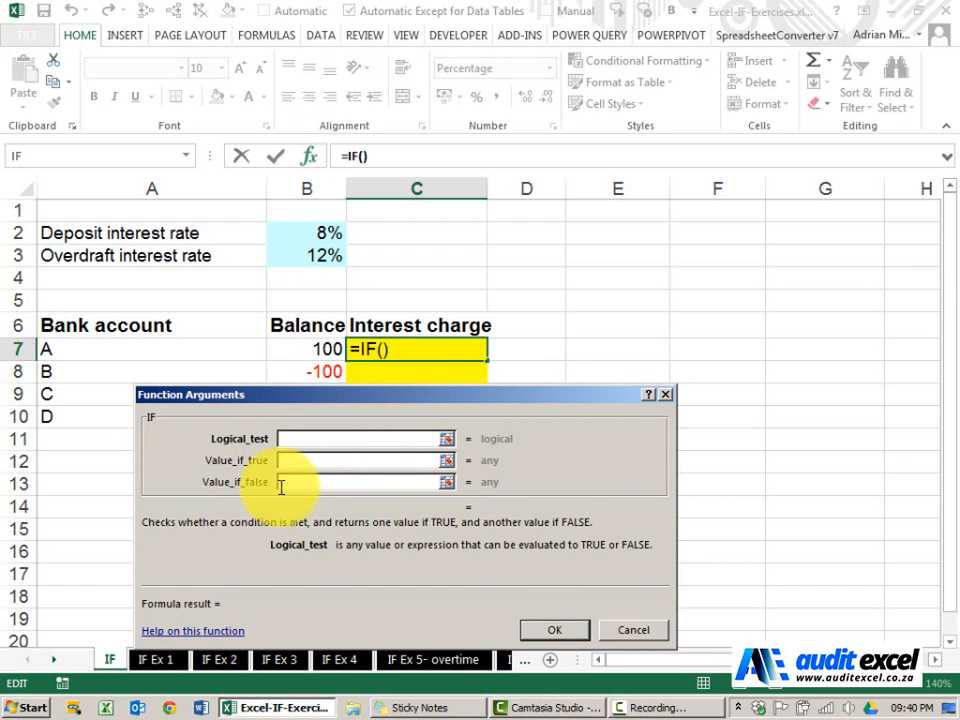
pyautogui.click(364, 438)
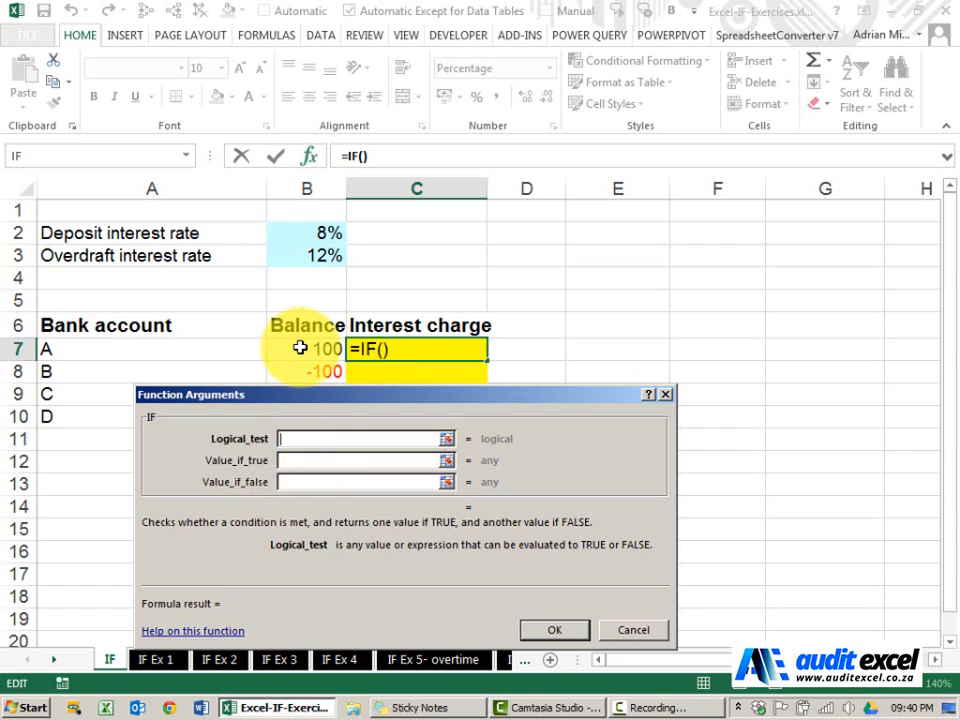
# Step: Enter IF arguments B7>0, true $B$2, false $B$3 and confirm, so C7 shows 8%
pyautogui.click(306, 348)
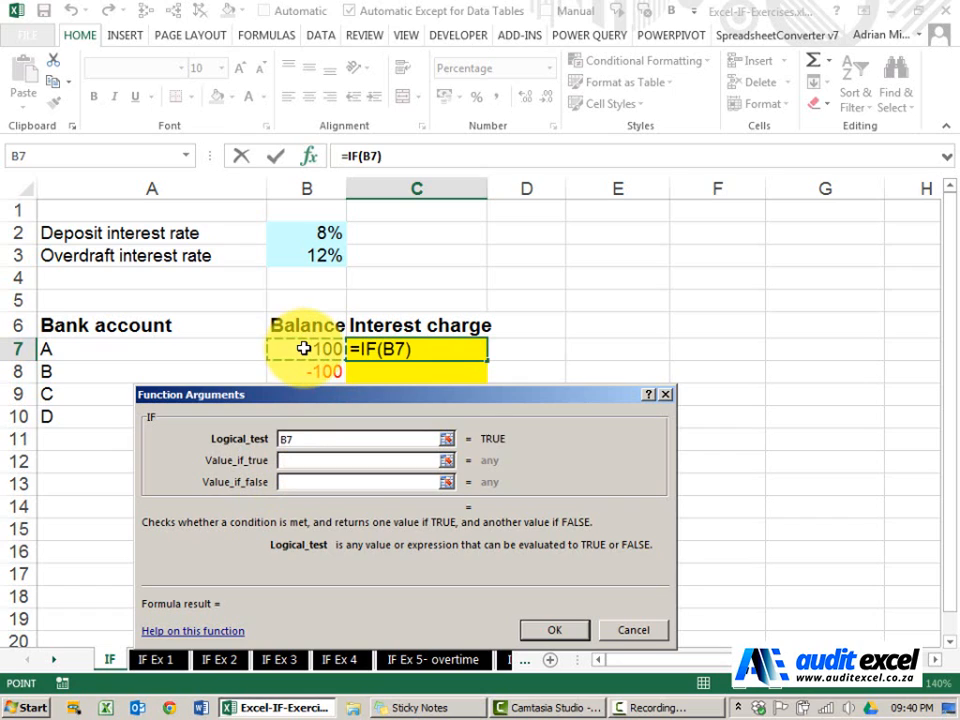
pyautogui.write('>')
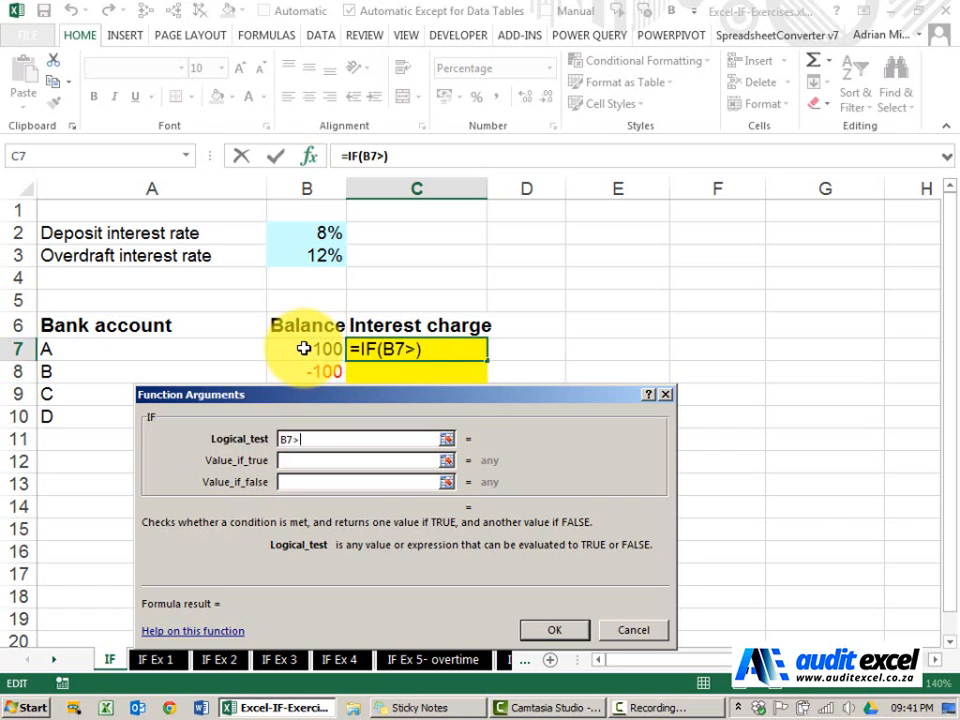
pyautogui.write('0')
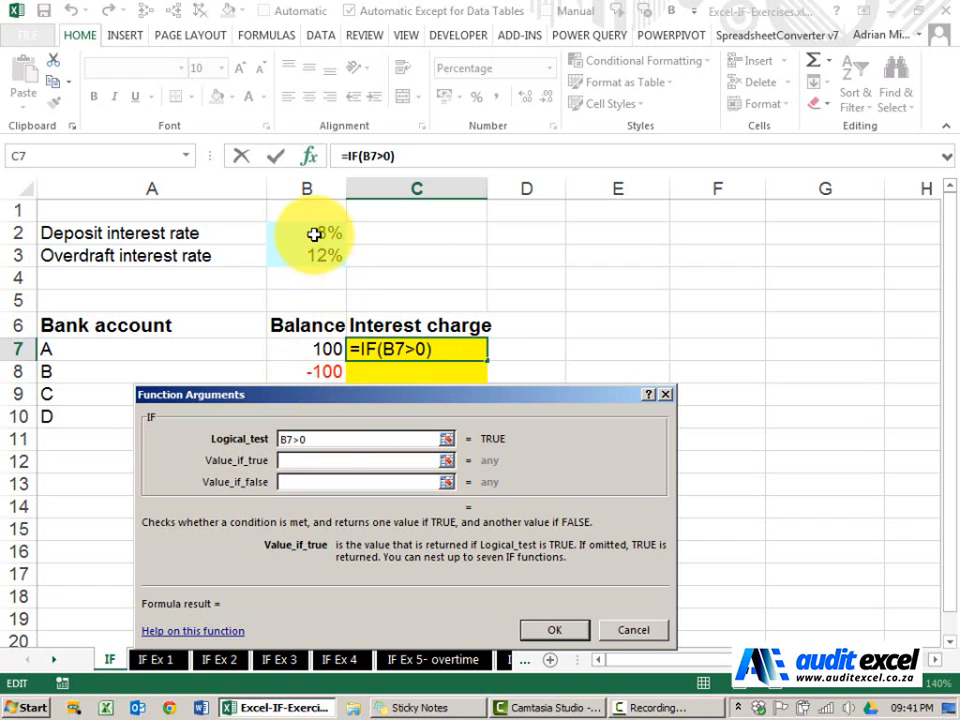
pyautogui.click(308, 232)
pyautogui.write('$B$3')
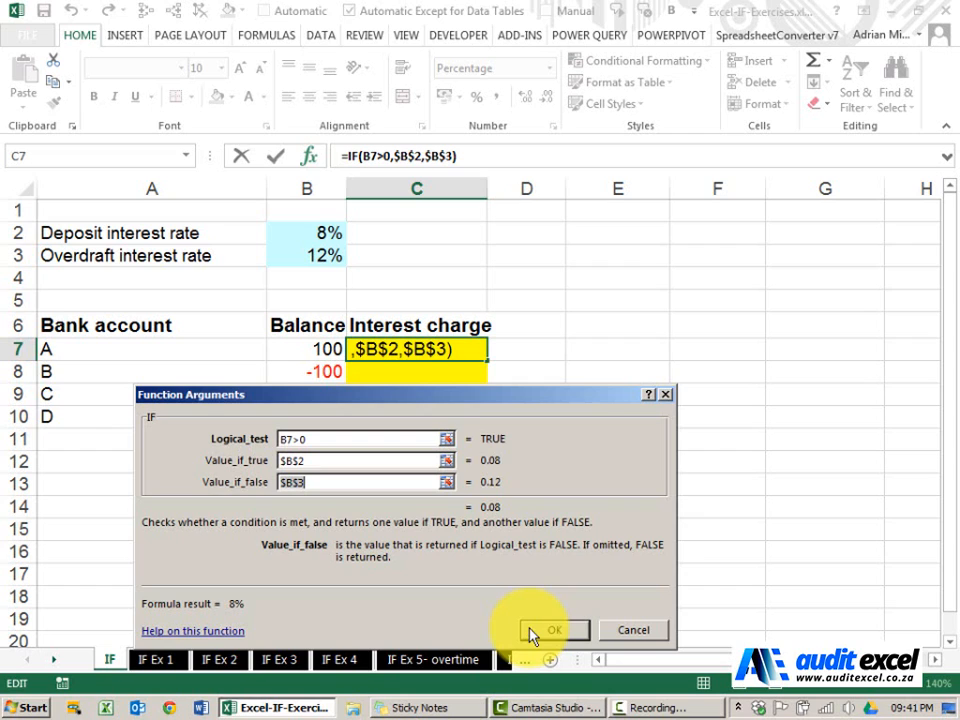
pyautogui.click(554, 630)
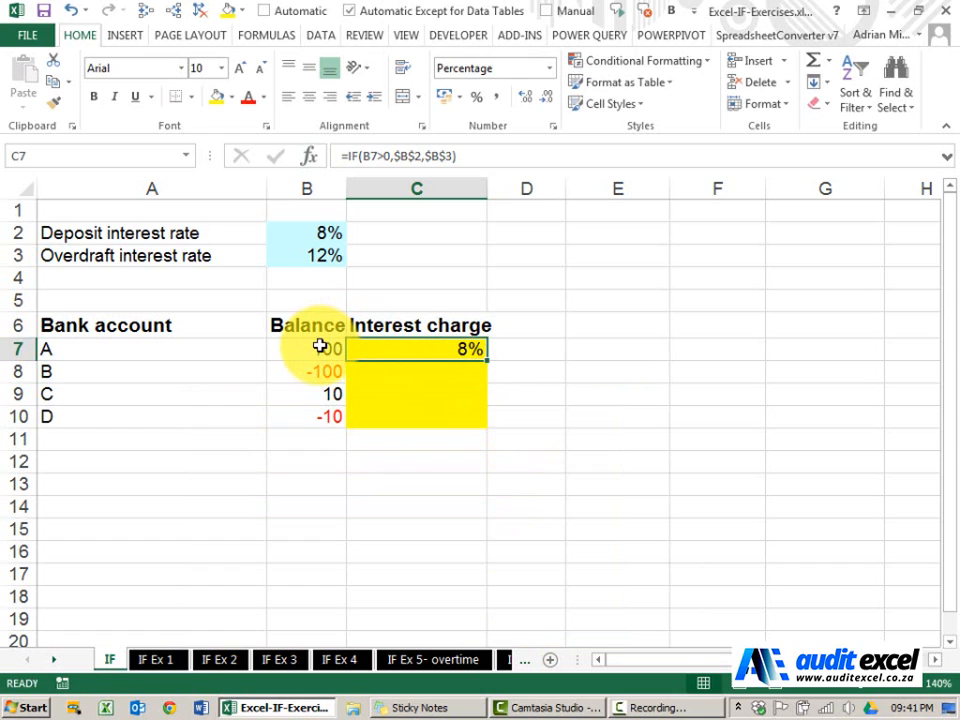
pyautogui.click(306, 348)
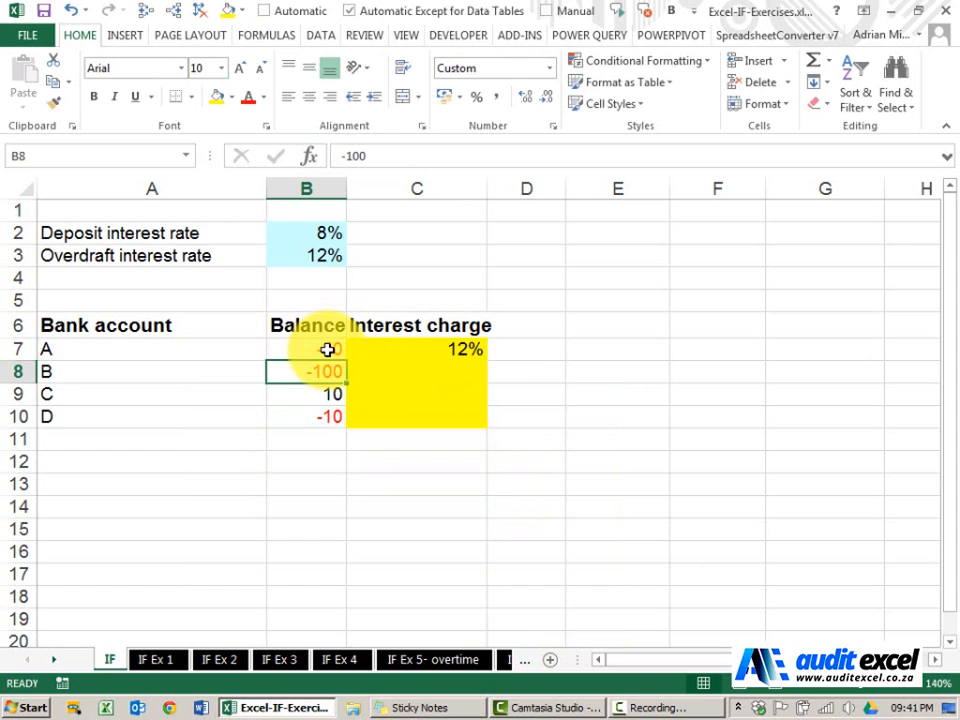
pyautogui.click(306, 348)
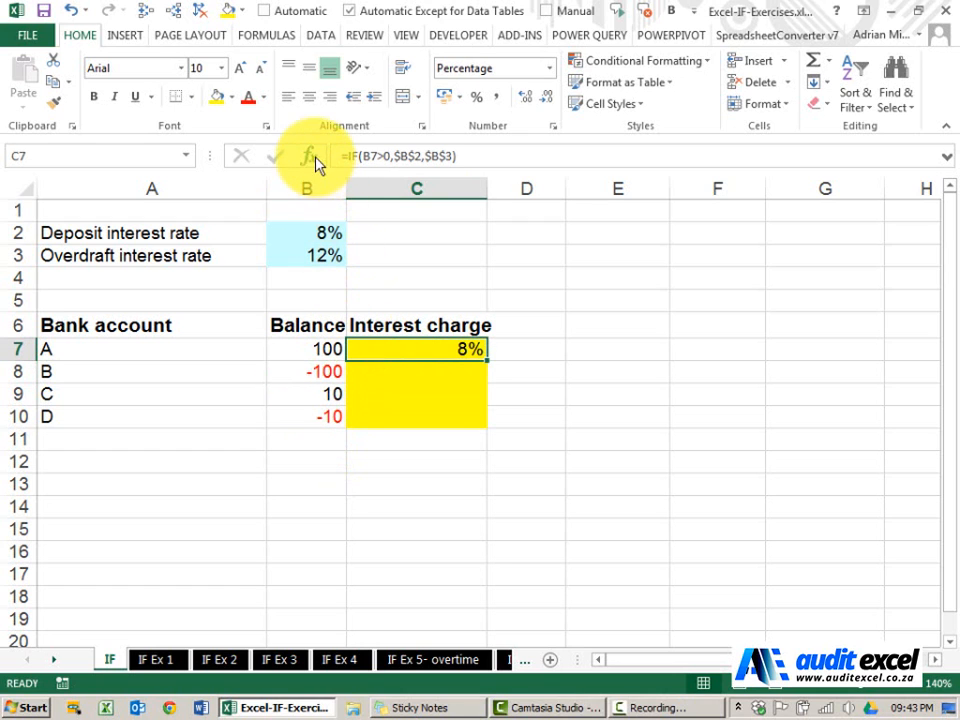
# Step: Reopen C7's IF arguments and edit the Logical_test, trying >= on B7
pyautogui.click(310, 156)
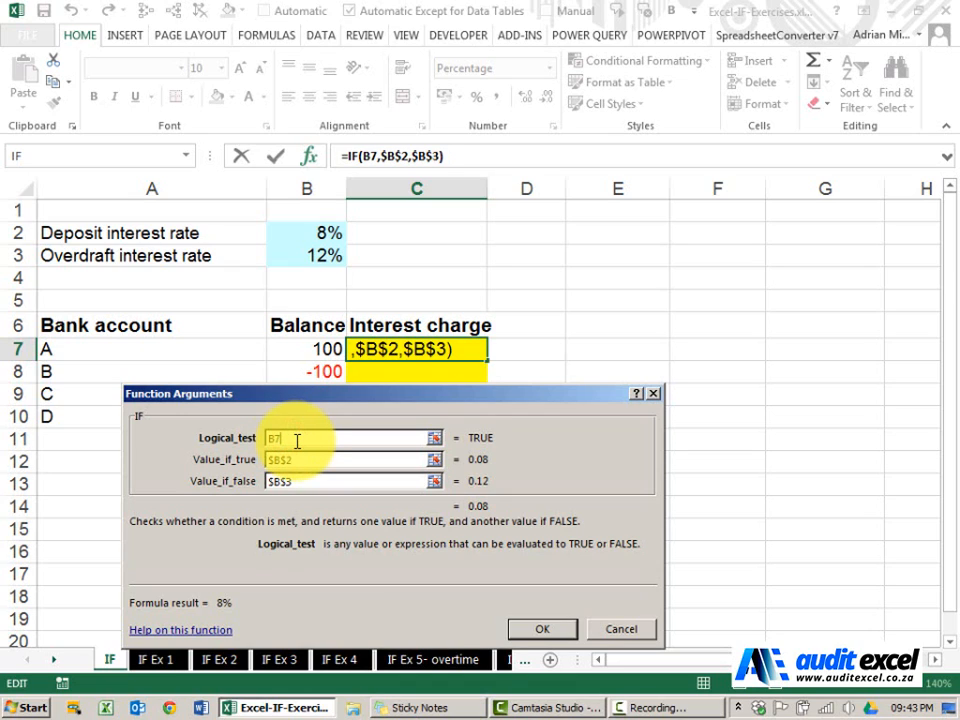
pyautogui.write('>=')
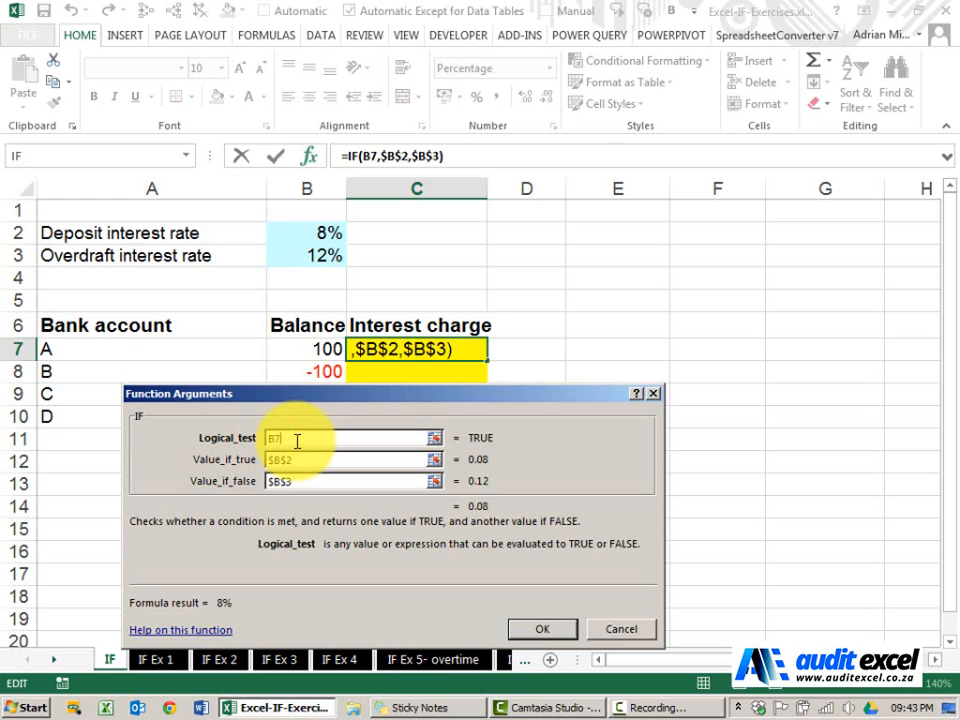
pyautogui.write('>=')
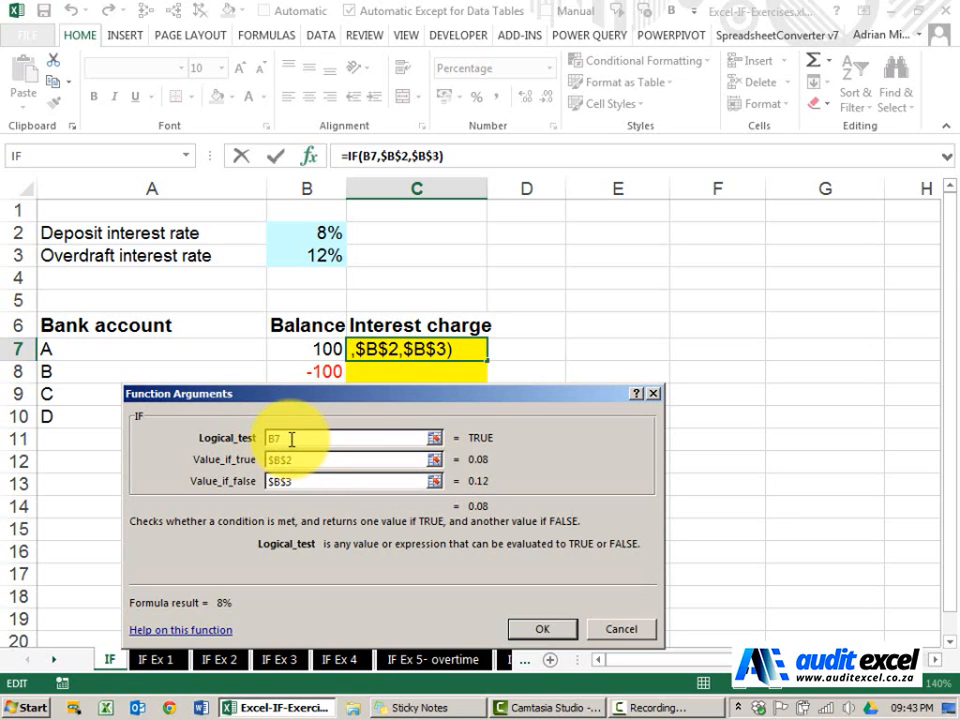
pyautogui.moveTo(324, 438)
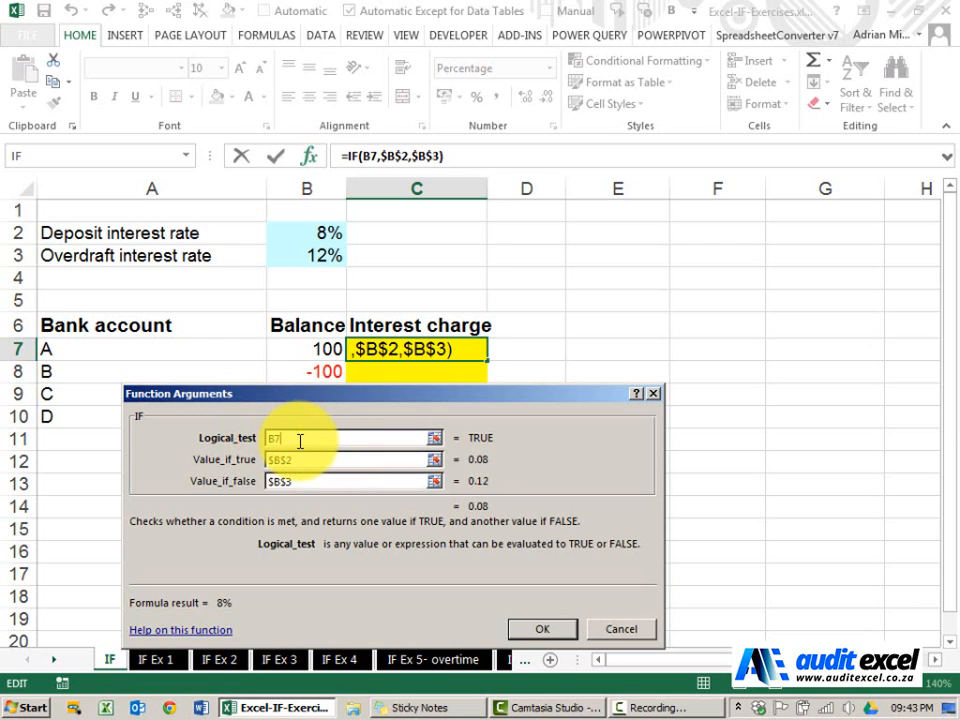
# Step: Restore the condition B7>0 with true result $B$2 and confirm, giving 8% again
pyautogui.write('>0')
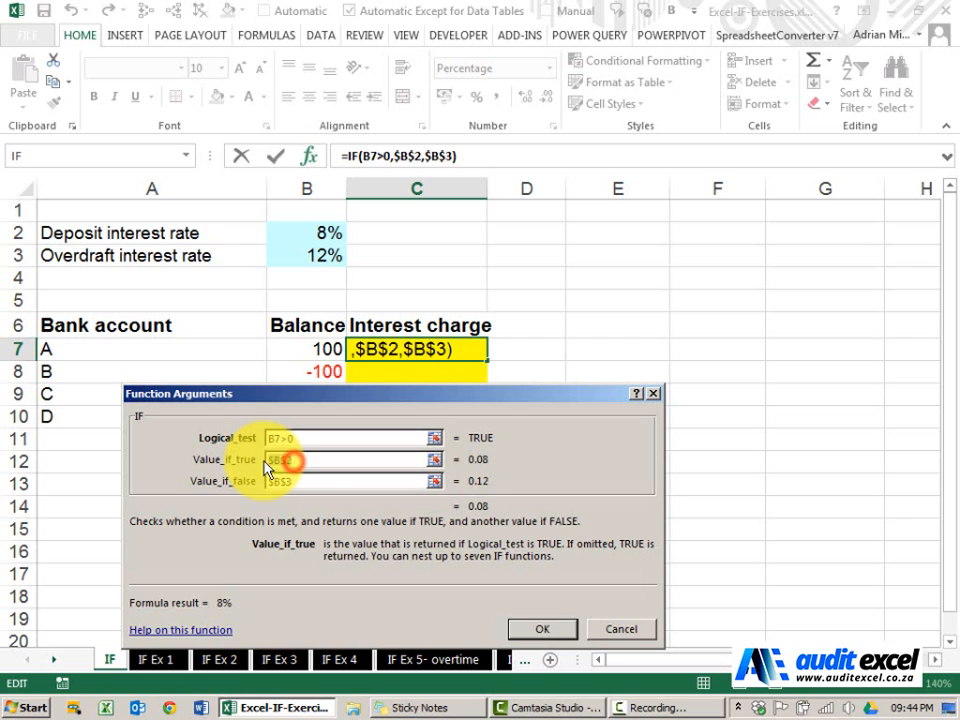
pyautogui.write('8')
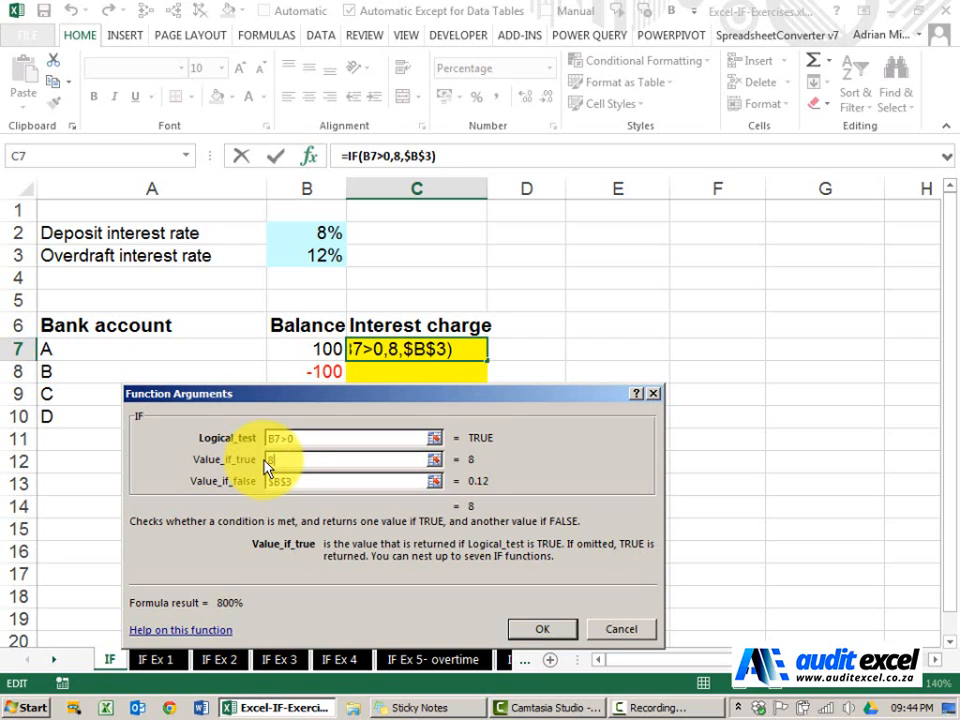
pyautogui.write('%')
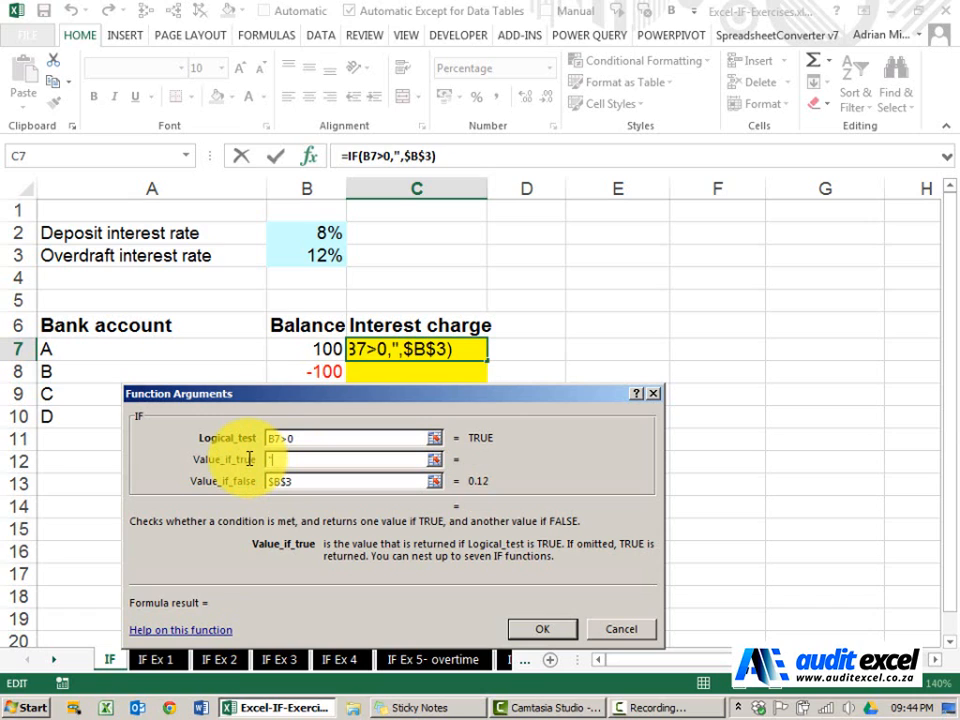
pyautogui.write('Pos')
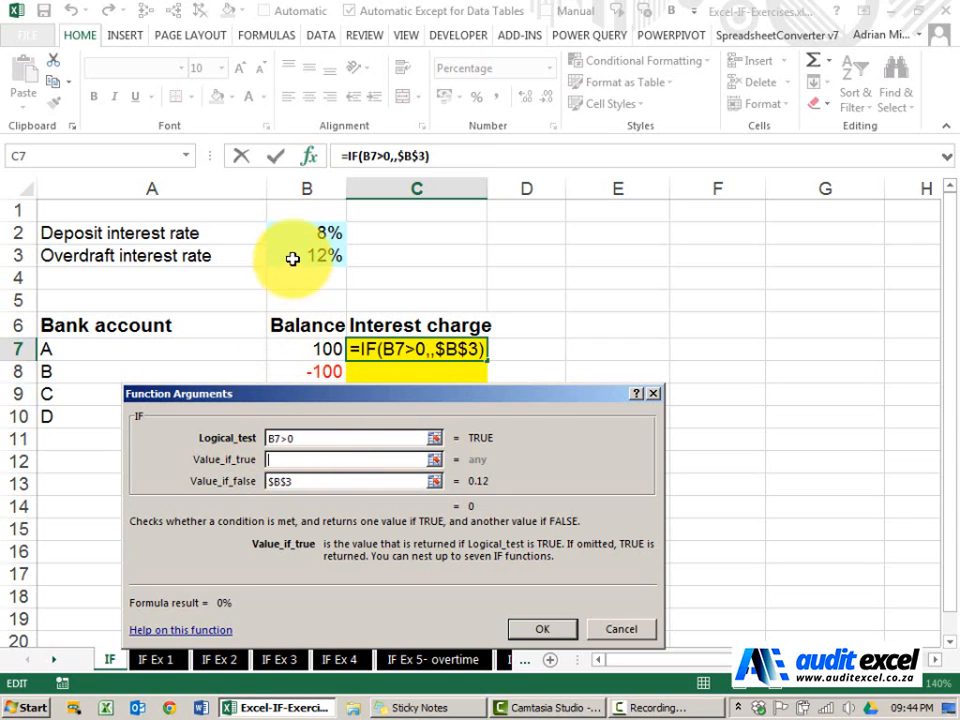
pyautogui.click(306, 232)
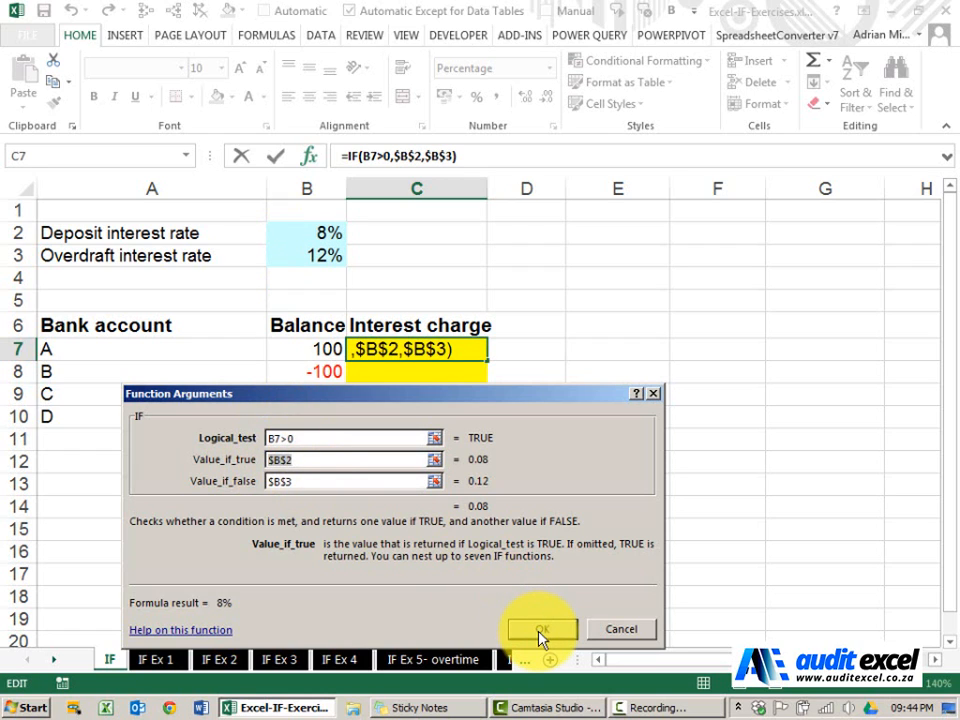
pyautogui.click(540, 628)
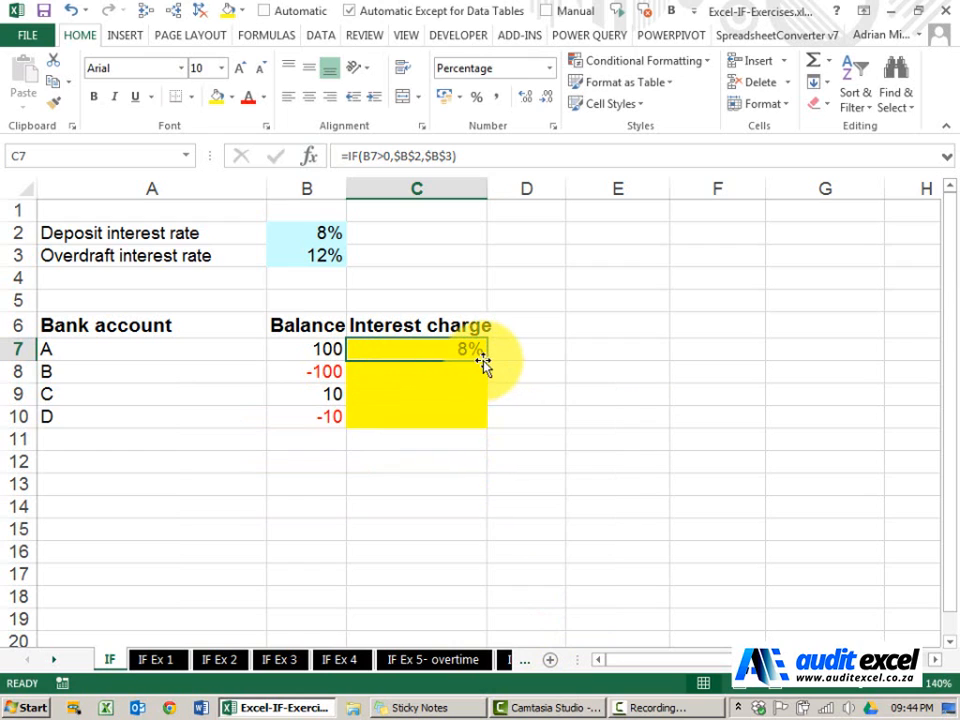
# Step: Fill the IF formula from C7 down to C10, yielding 8%, 12%, 8%, 12%
pyautogui.moveTo(484, 358); pyautogui.dragTo(476, 424)
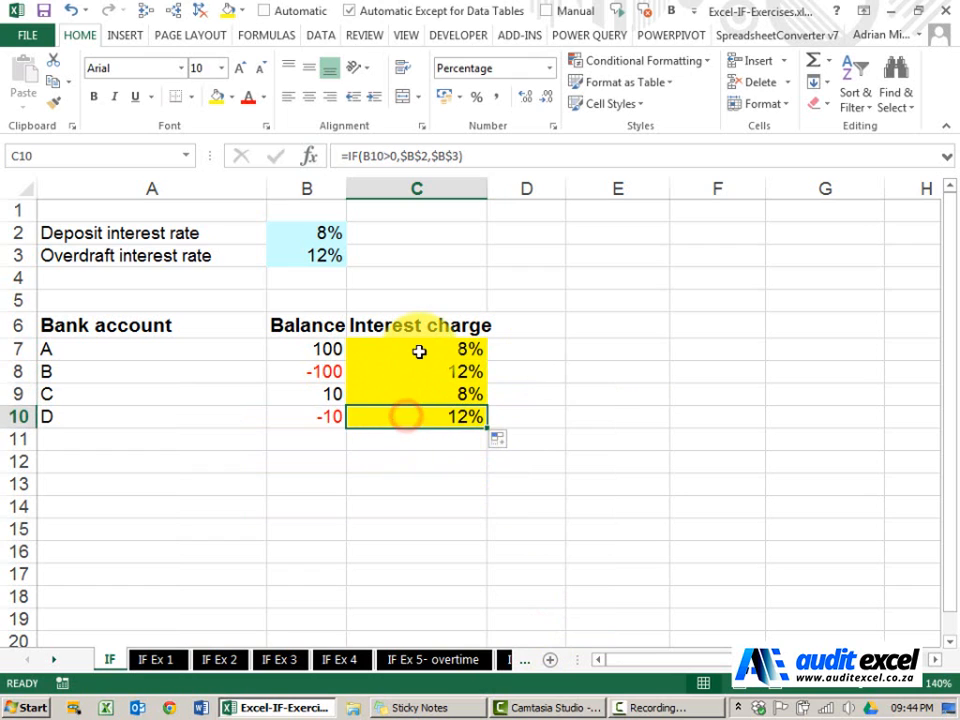
pyautogui.click(306, 348)
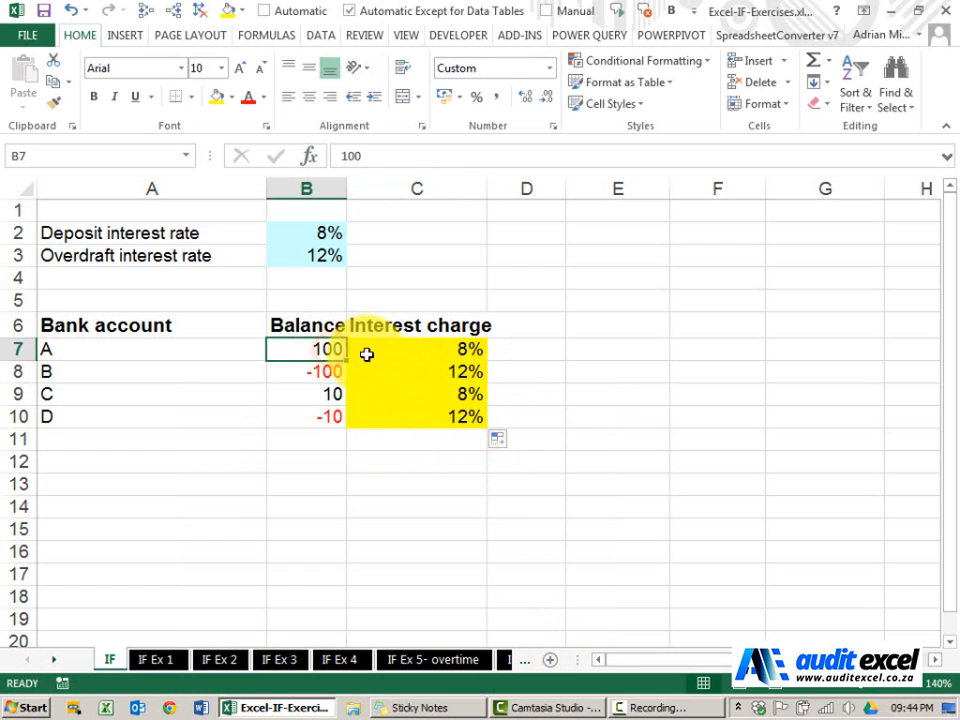
pyautogui.click(516, 348)
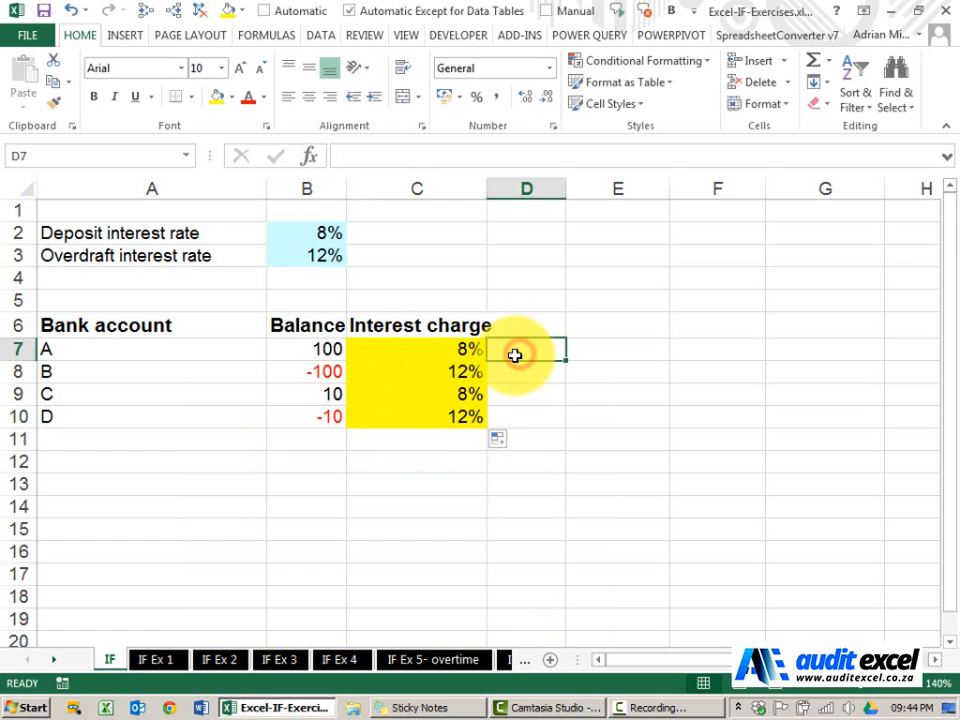